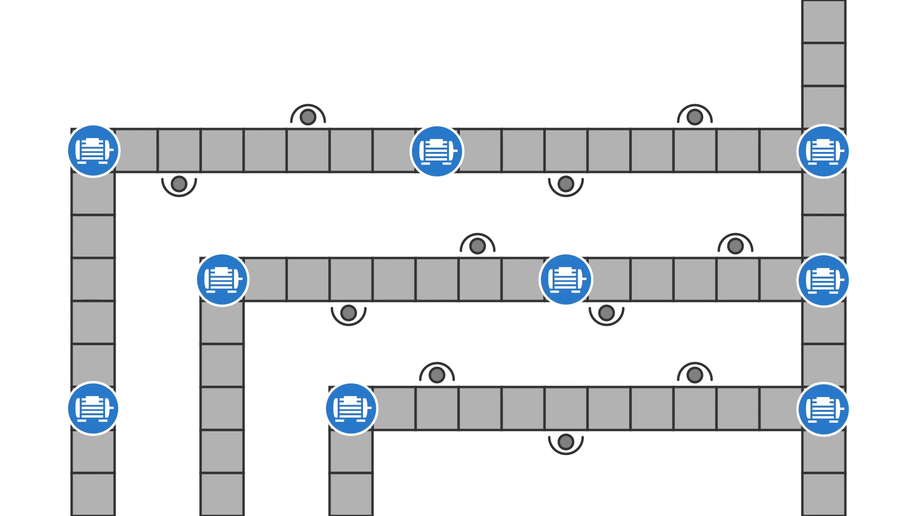
pyautogui.click(564, 280)
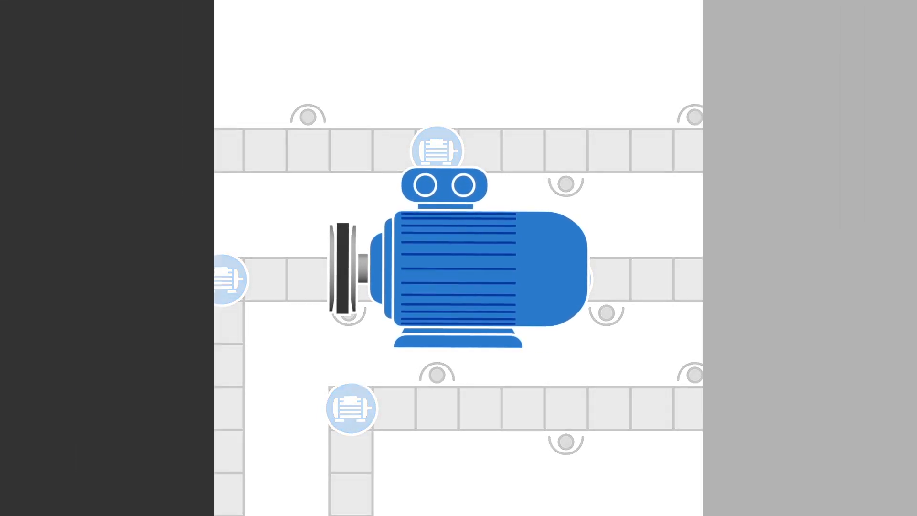